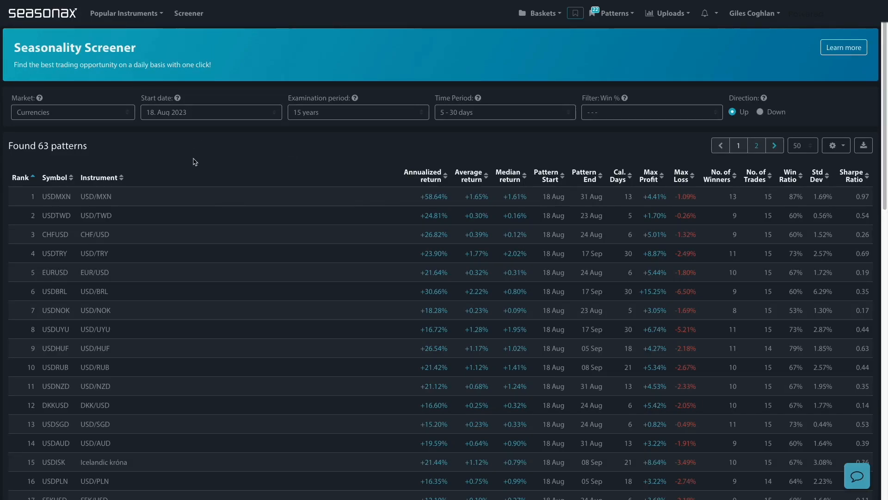
mouse_move(56, 194)
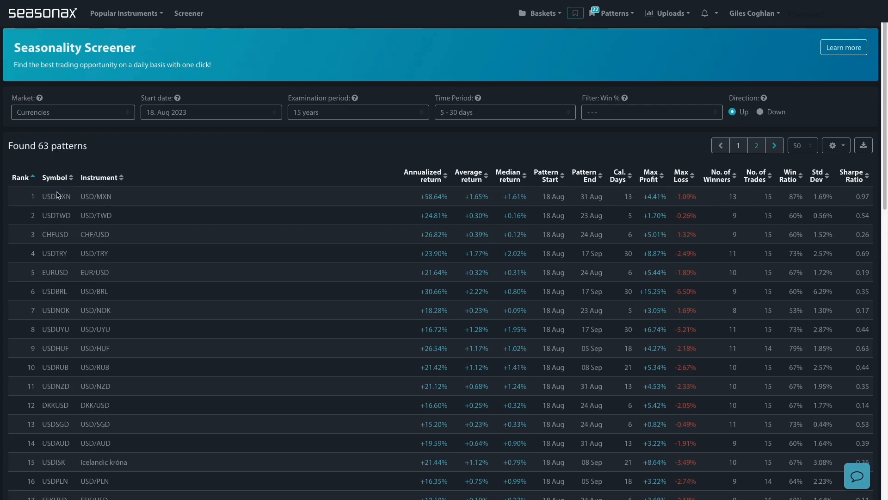
mouse_move(166, 100)
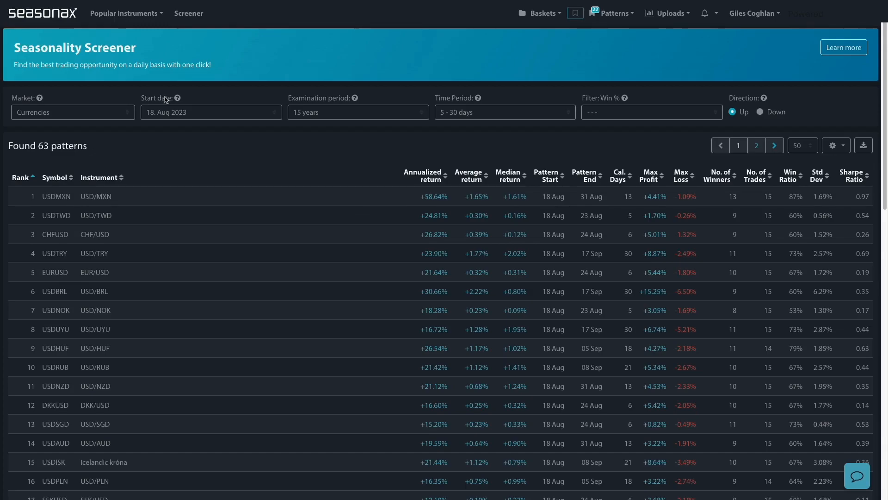
mouse_move(86, 106)
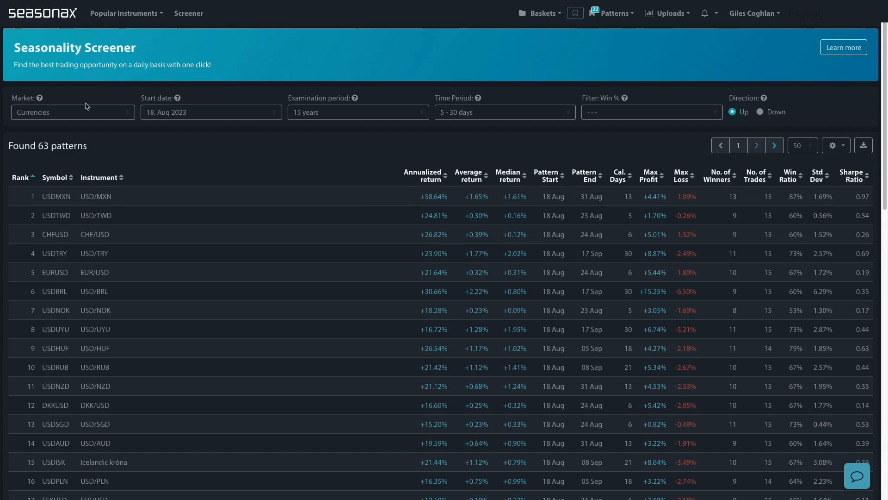
mouse_move(189, 13)
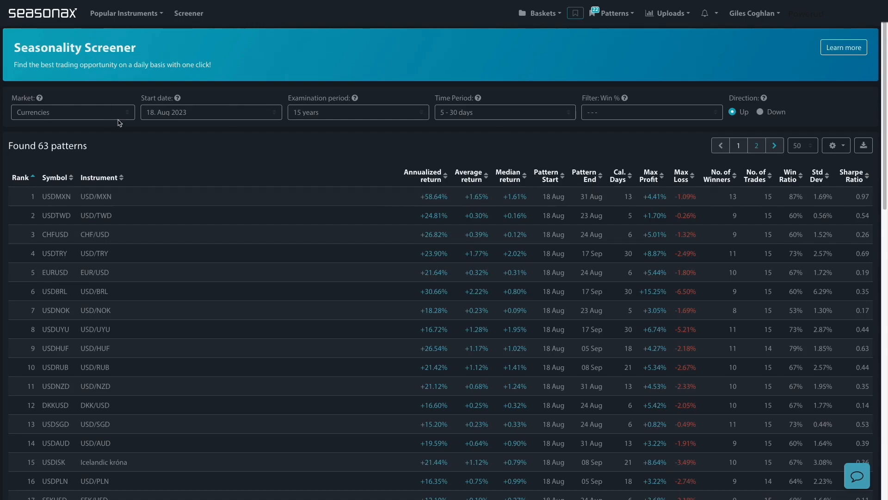
Keep the Currencies market and sort its patterns by No. of Winners, highest first.
click(72, 112)
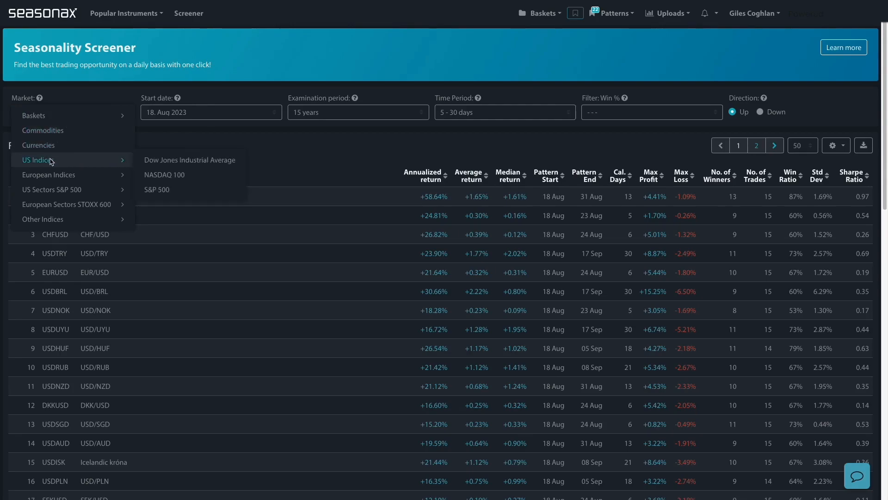
mouse_move(158, 189)
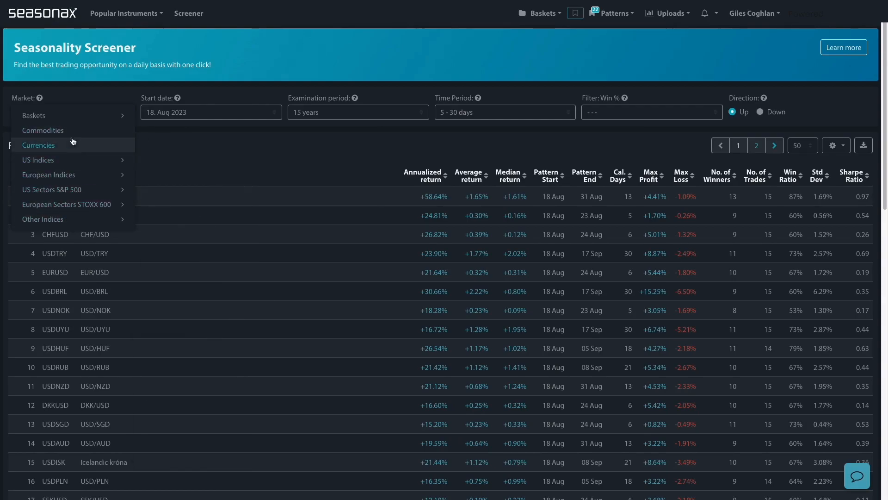
click(39, 145)
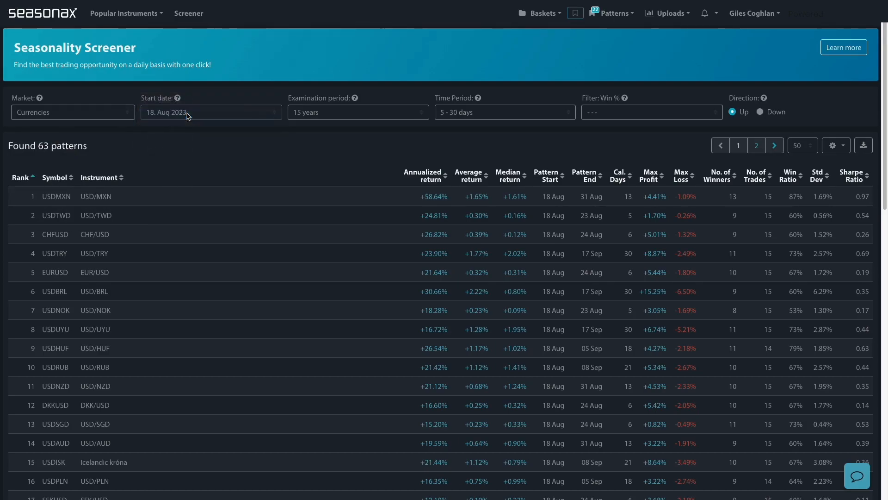
mouse_move(291, 93)
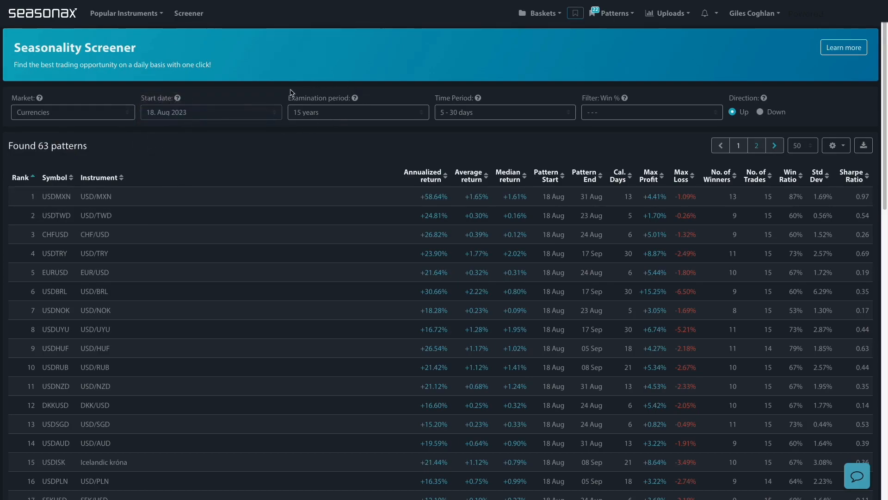
mouse_move(484, 100)
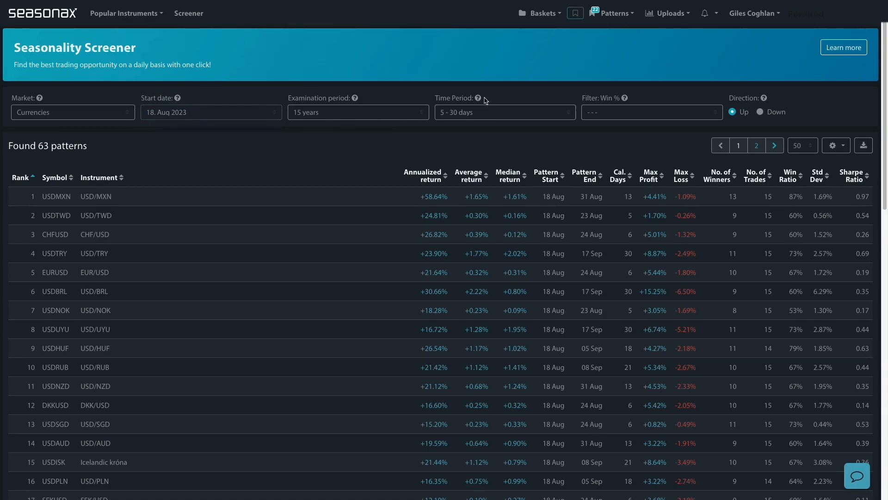
mouse_move(449, 119)
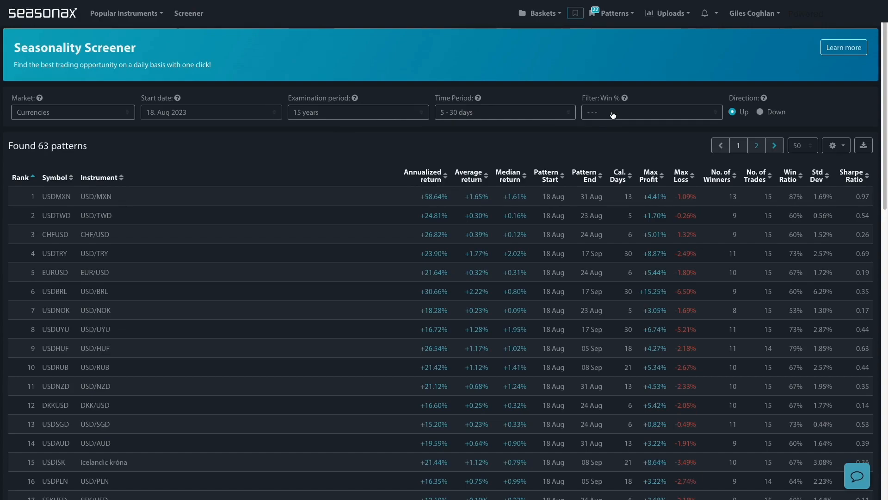
mouse_move(710, 185)
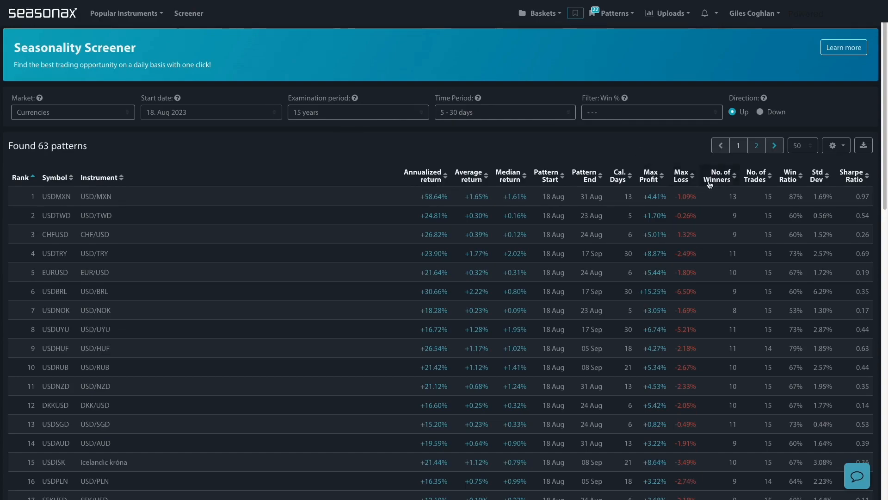
click(720, 176)
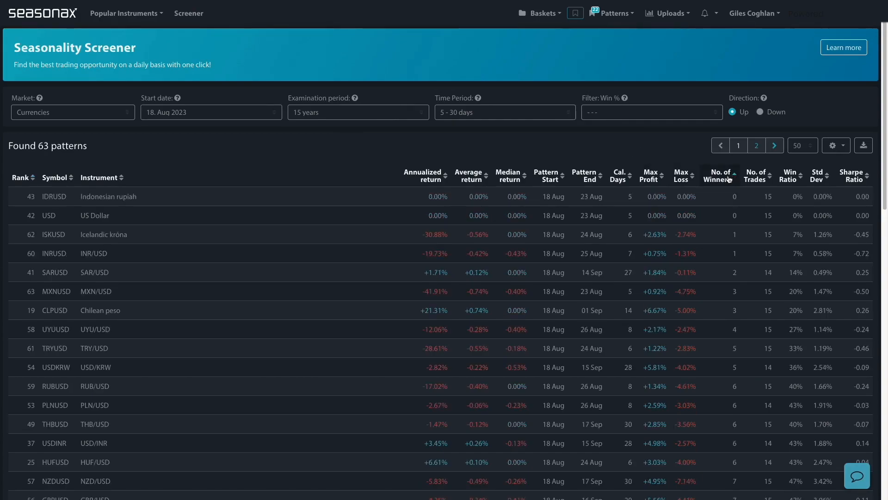
click(720, 176)
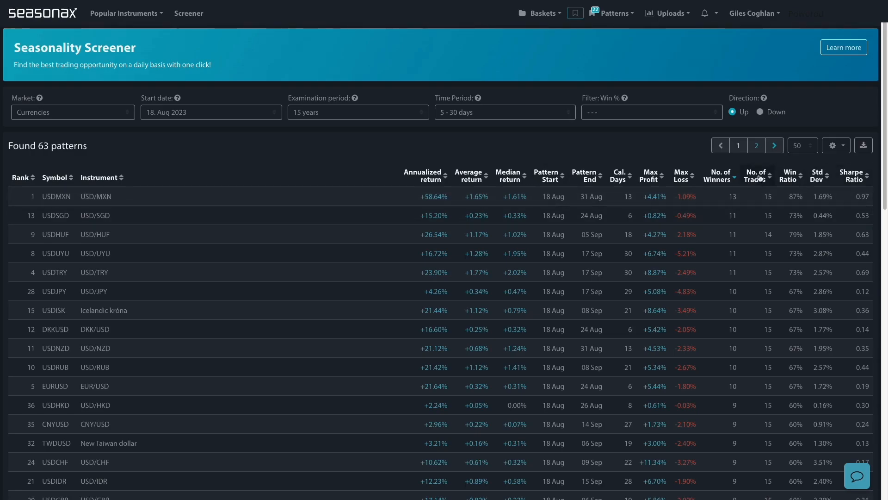
mouse_move(720, 194)
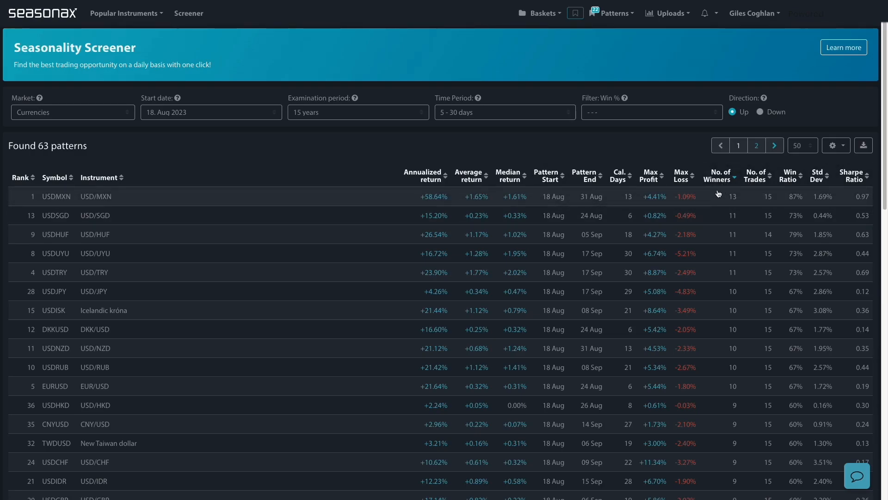
mouse_move(125, 201)
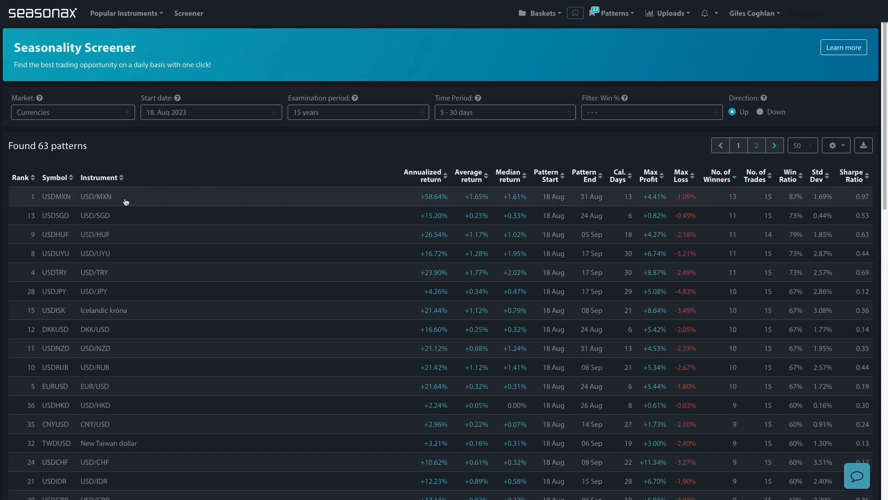
mouse_move(87, 198)
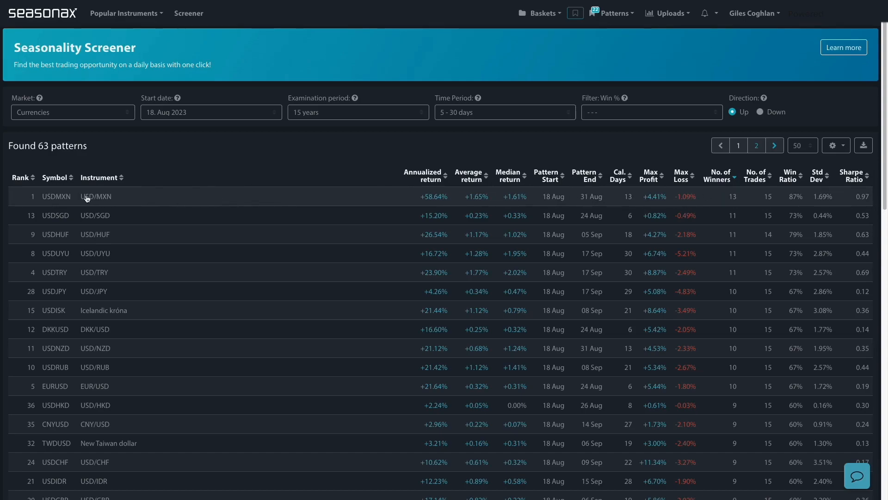
mouse_move(205, 157)
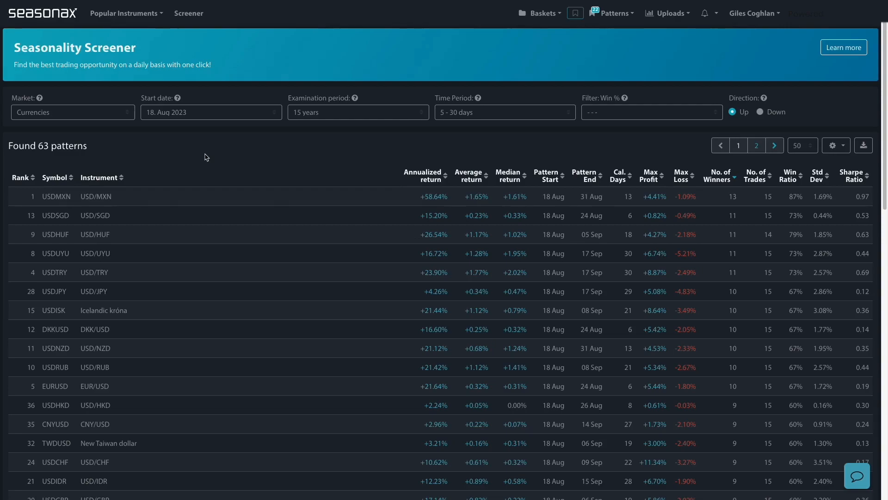
mouse_move(680, 190)
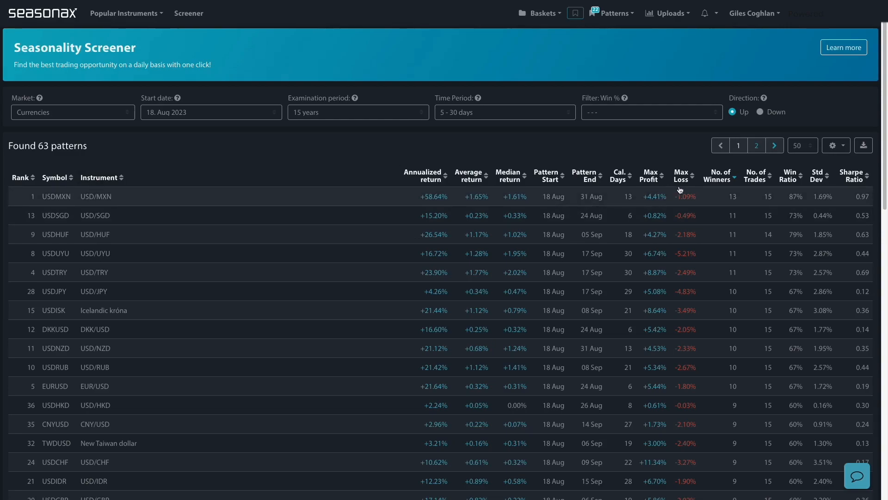
mouse_move(110, 187)
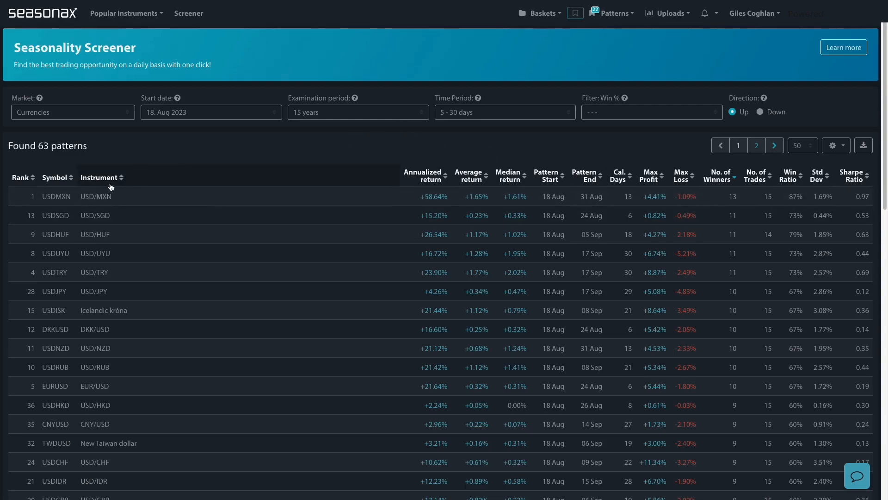
click(57, 196)
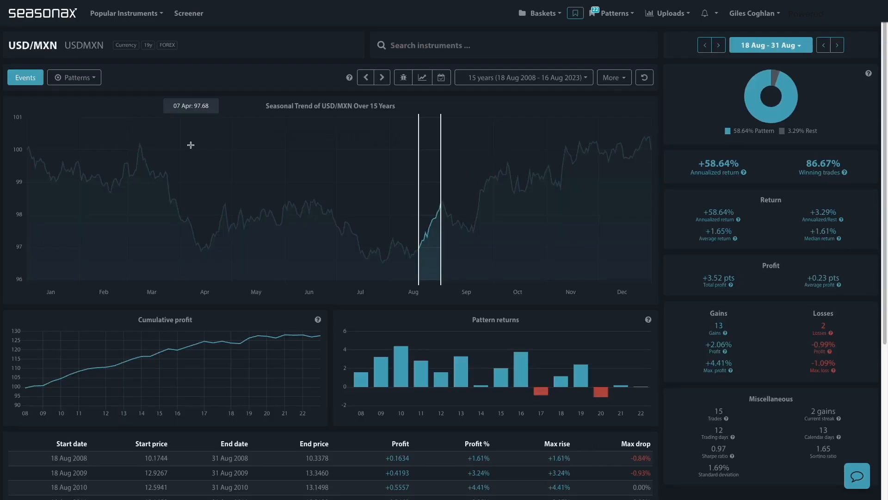
mouse_move(419, 254)
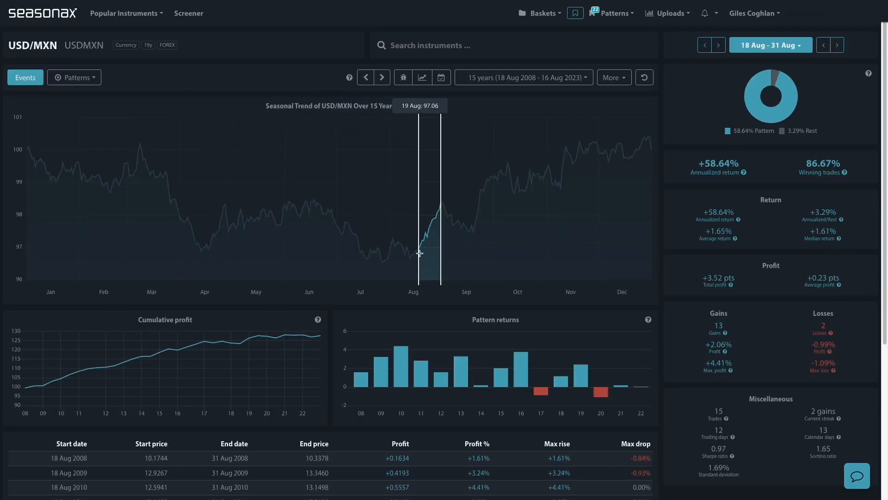
mouse_move(425, 217)
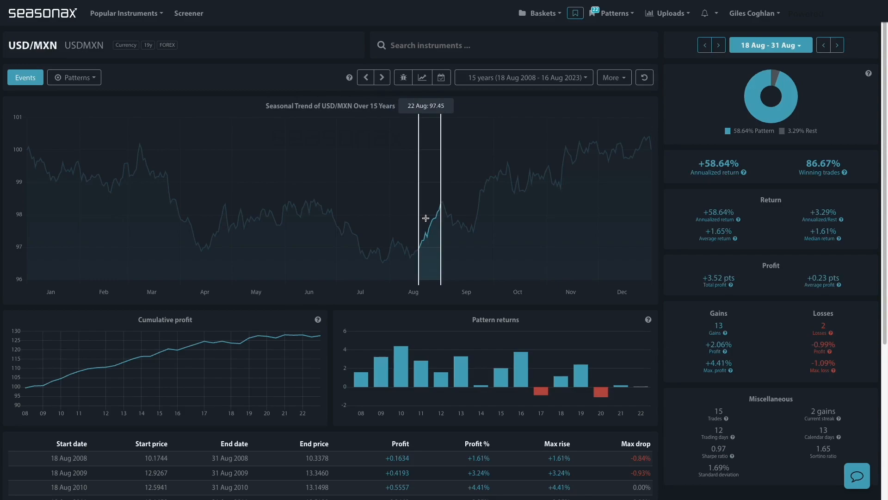
mouse_move(835, 167)
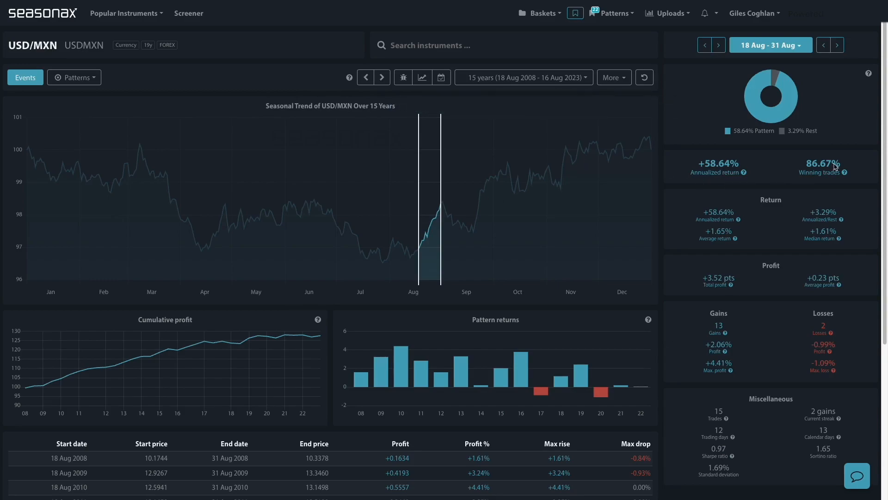
mouse_move(755, 56)
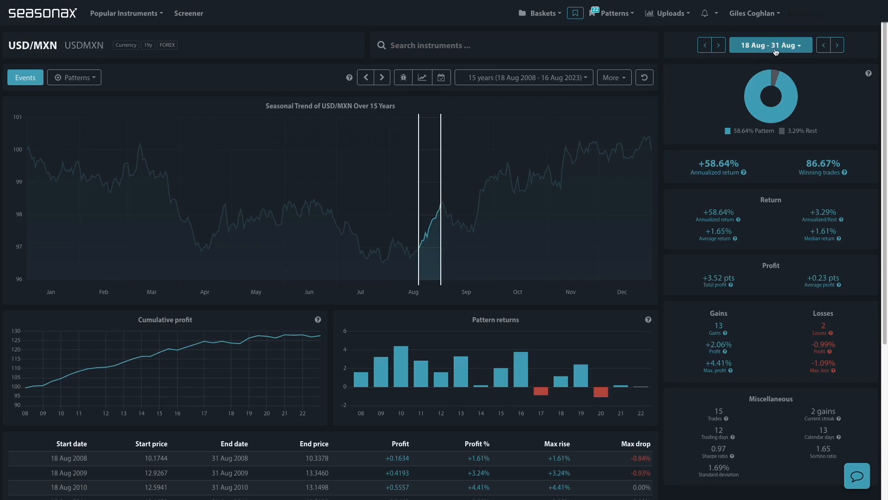
scroll(down, 3)
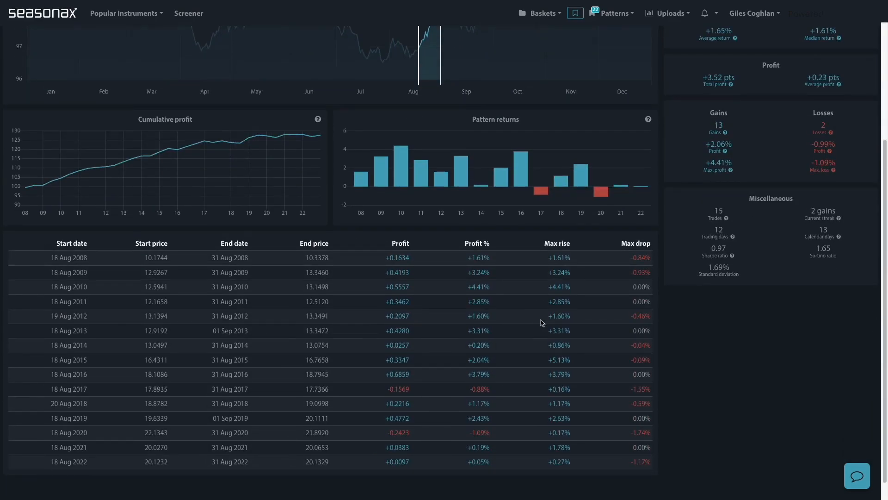
mouse_move(572, 269)
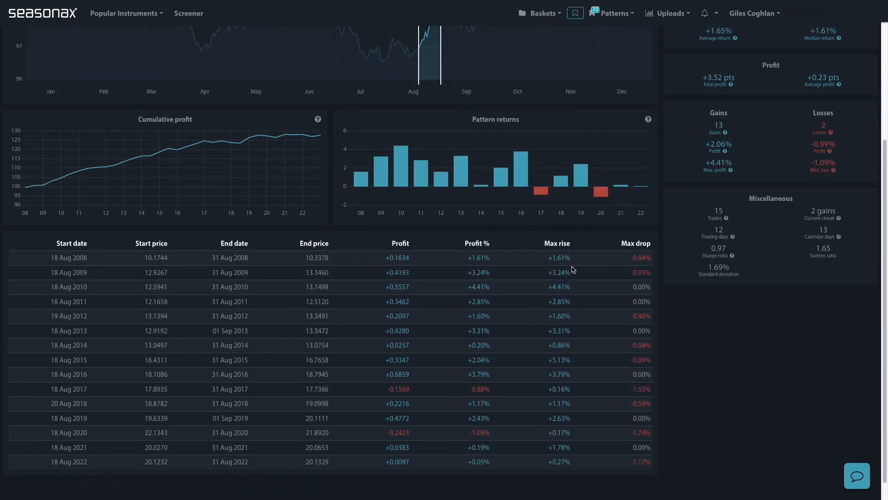
scroll(up, 3)
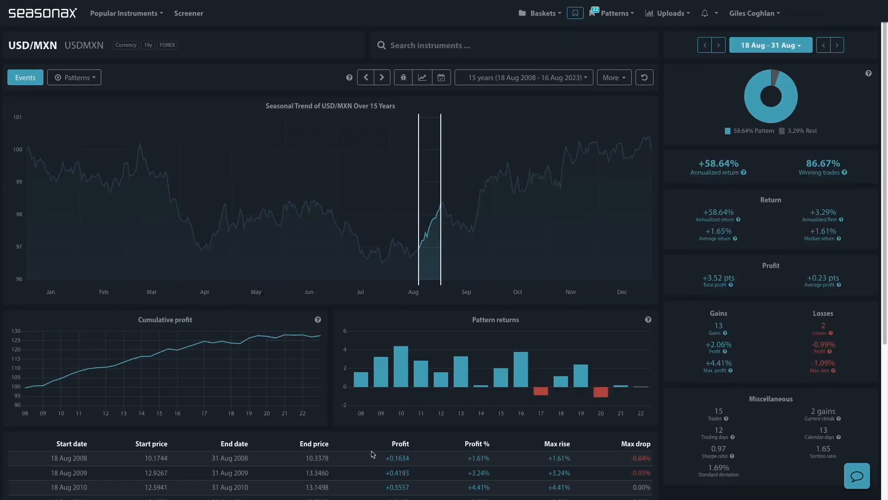
mouse_move(420, 452)
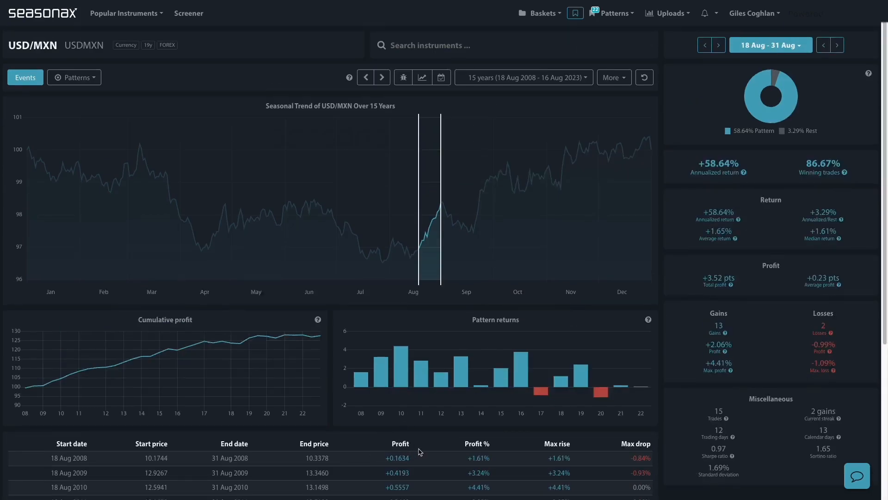
mouse_move(408, 463)
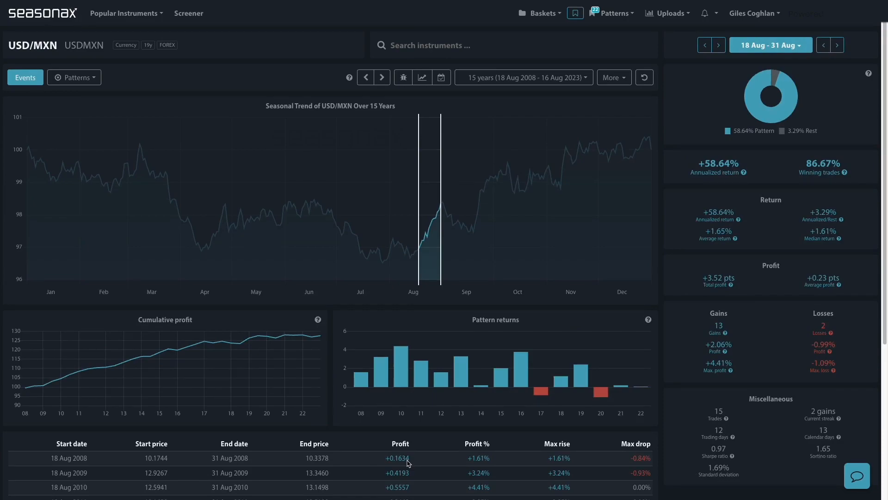
mouse_move(551, 273)
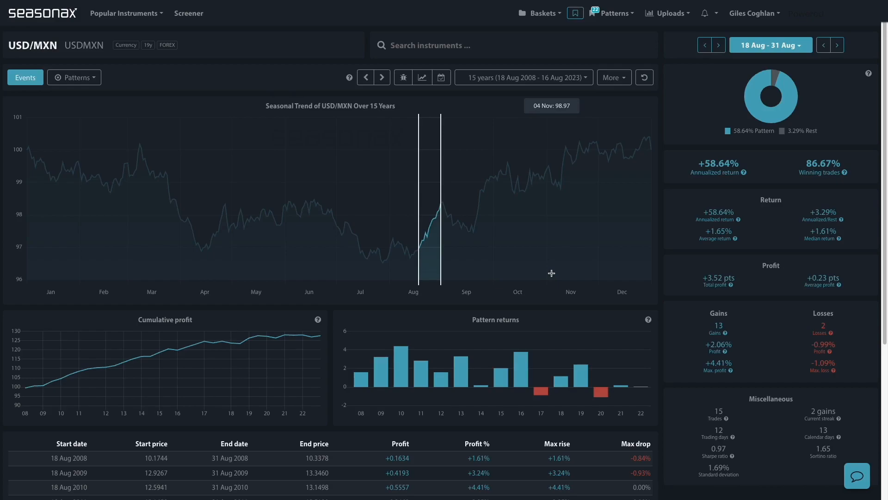
mouse_move(424, 291)
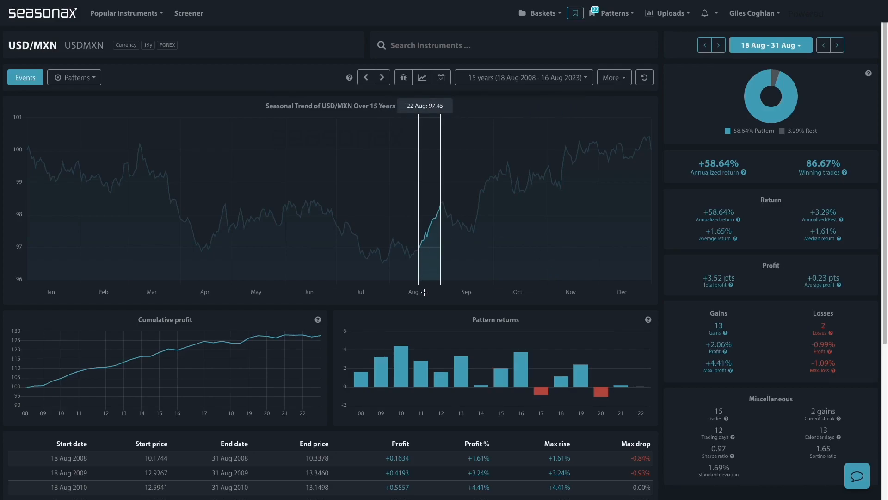
mouse_move(522, 295)
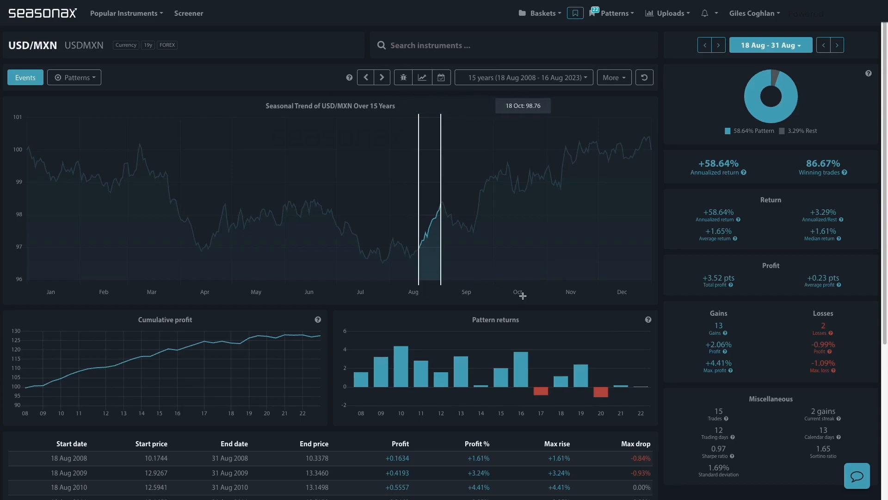
mouse_move(408, 310)
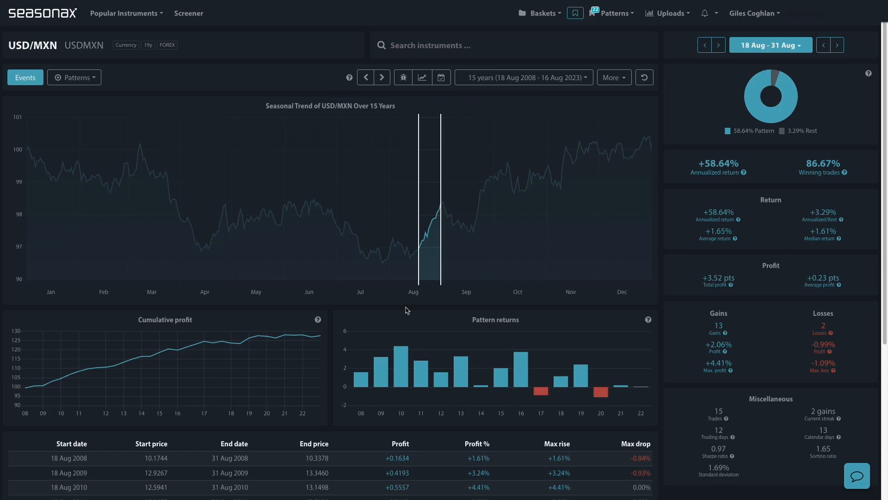
mouse_move(47, 114)
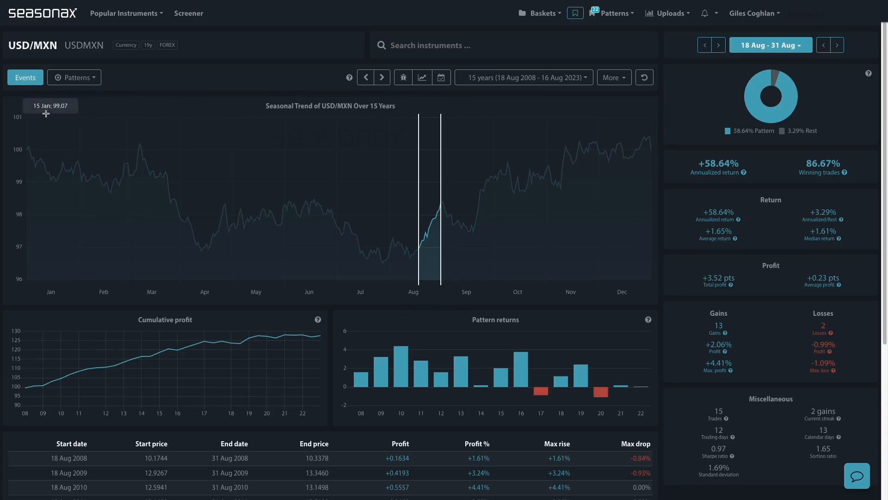
mouse_move(47, 54)
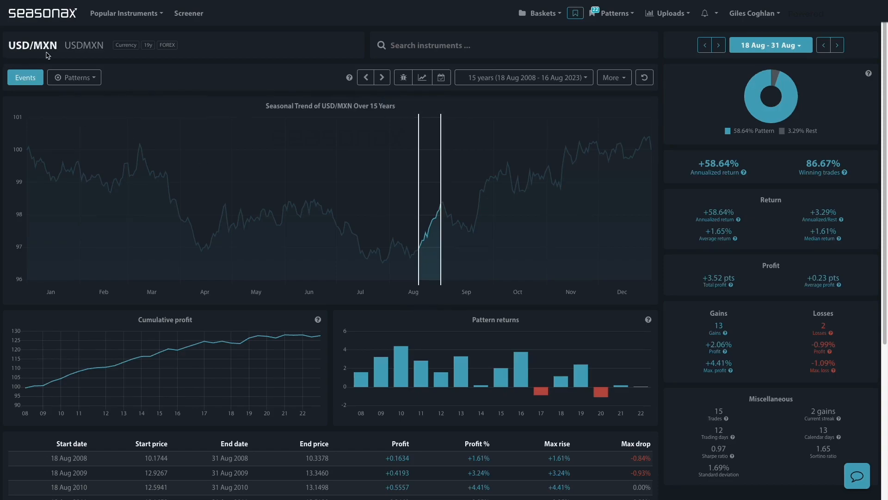
Return to the Seasonality Screener listing the 463 upward S&P 500 patterns.
click(187, 13)
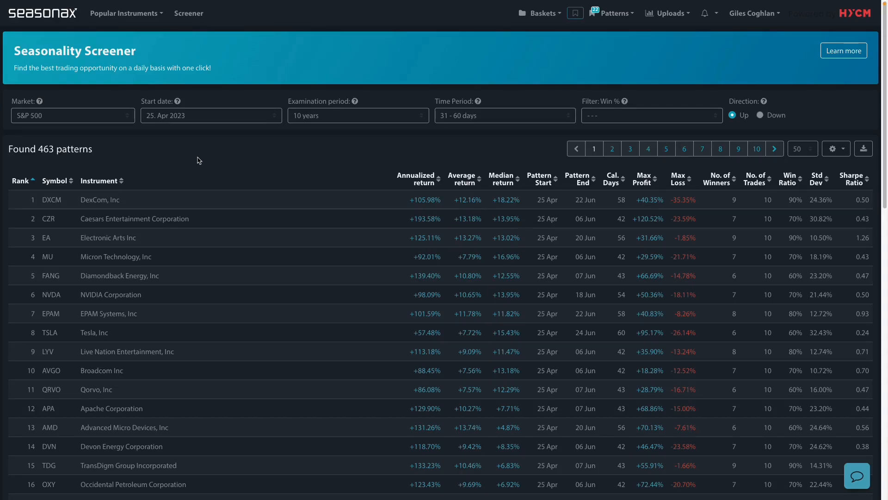
mouse_move(132, 118)
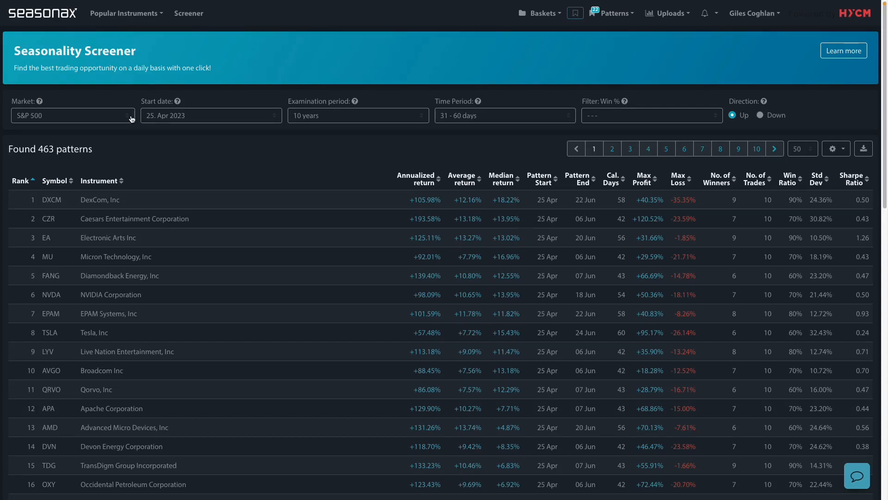
click(72, 115)
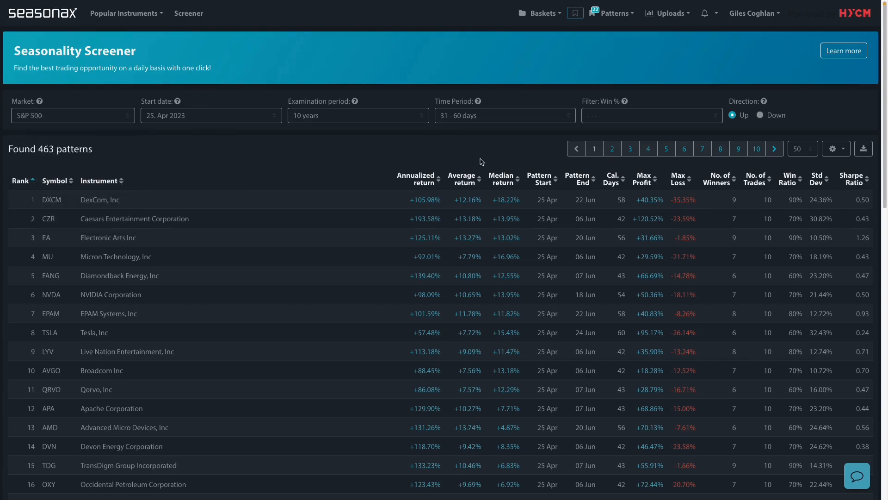
mouse_move(459, 151)
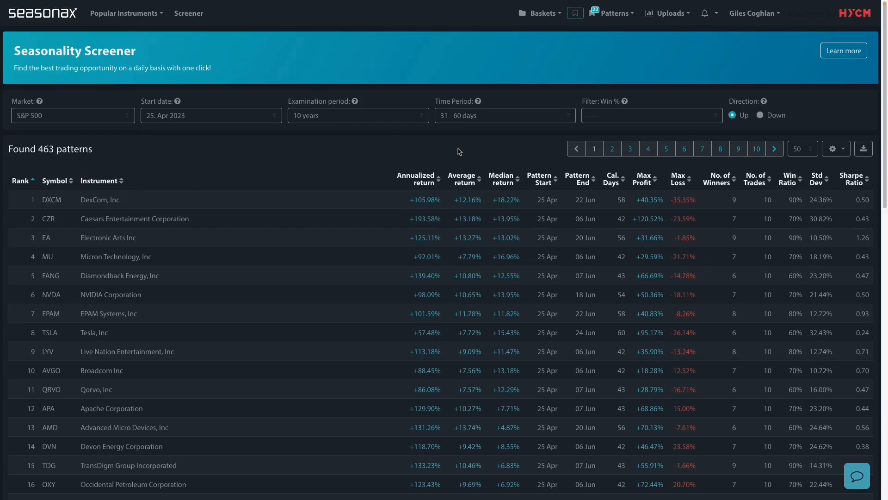